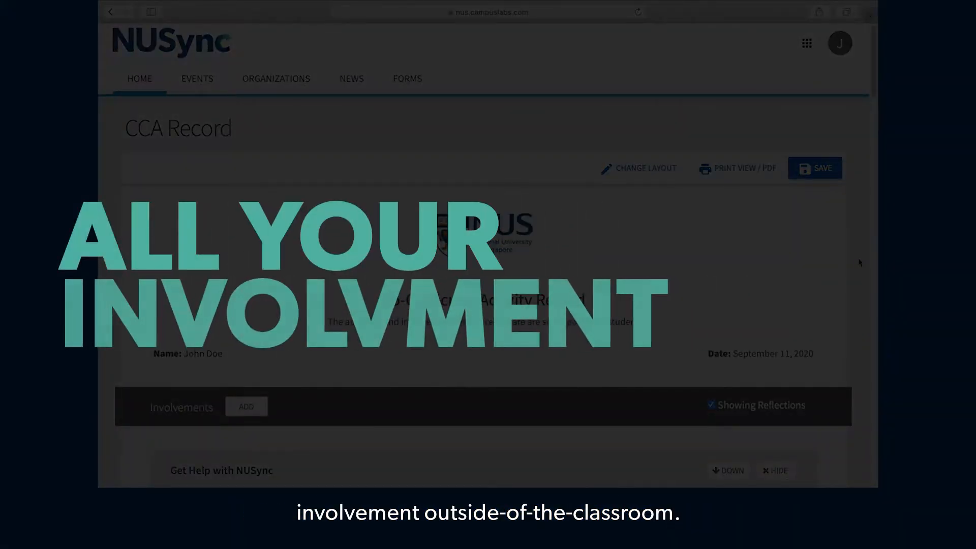
- Download the CCA Record as a PDF
scroll(down, 3)
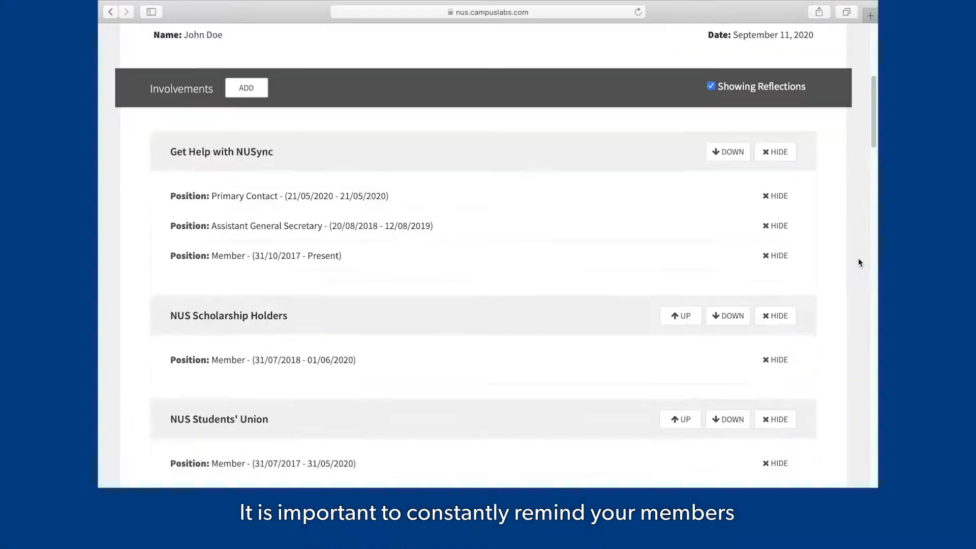
scroll(down, 3)
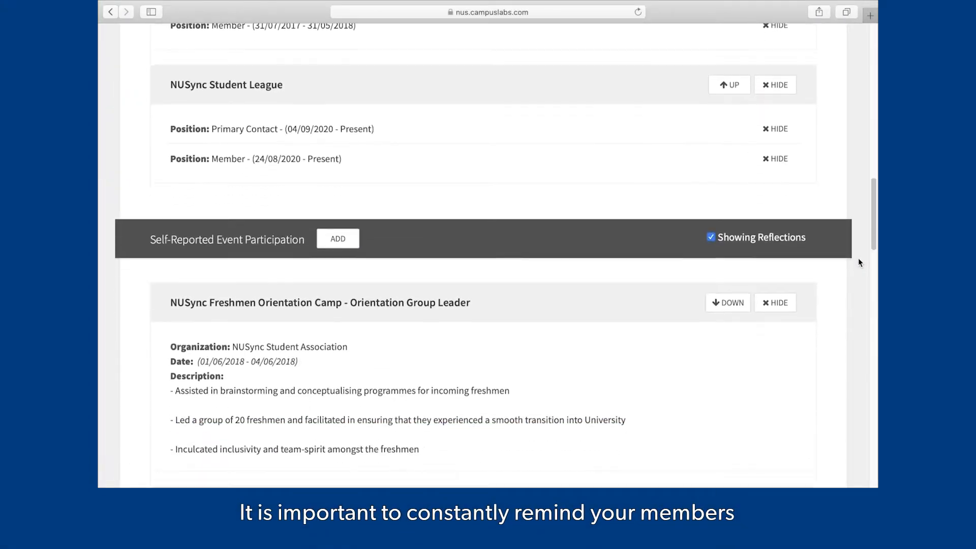
scroll(down, 3)
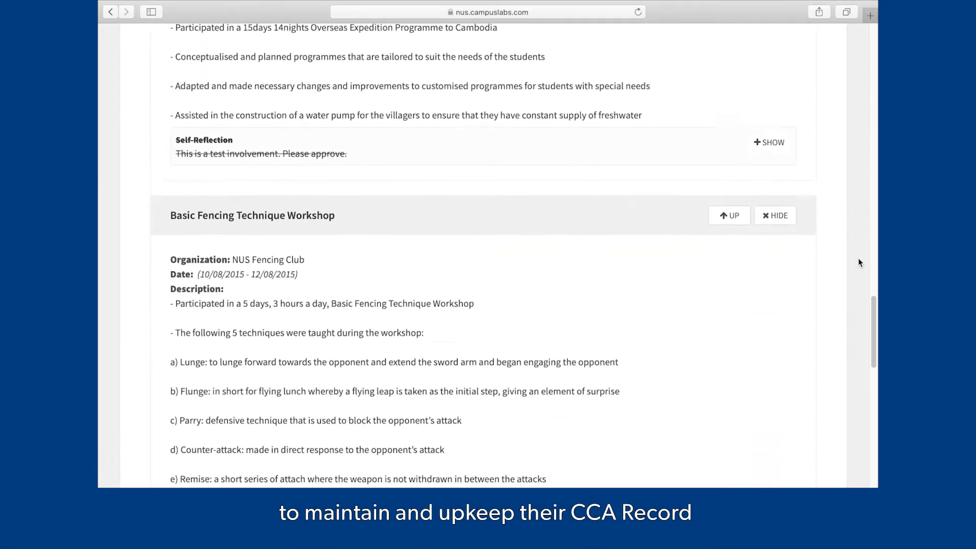
scroll(up, 3)
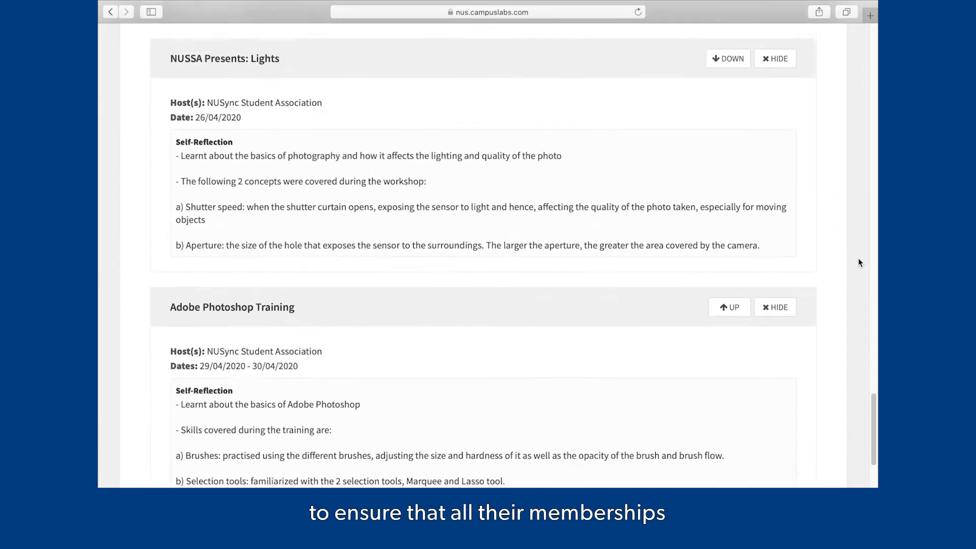
scroll(up, 3)
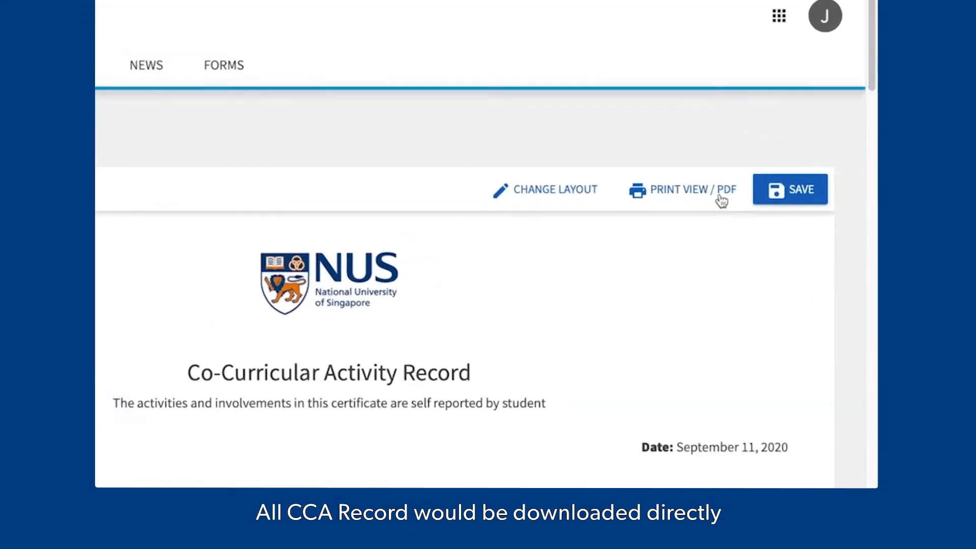
click(683, 189)
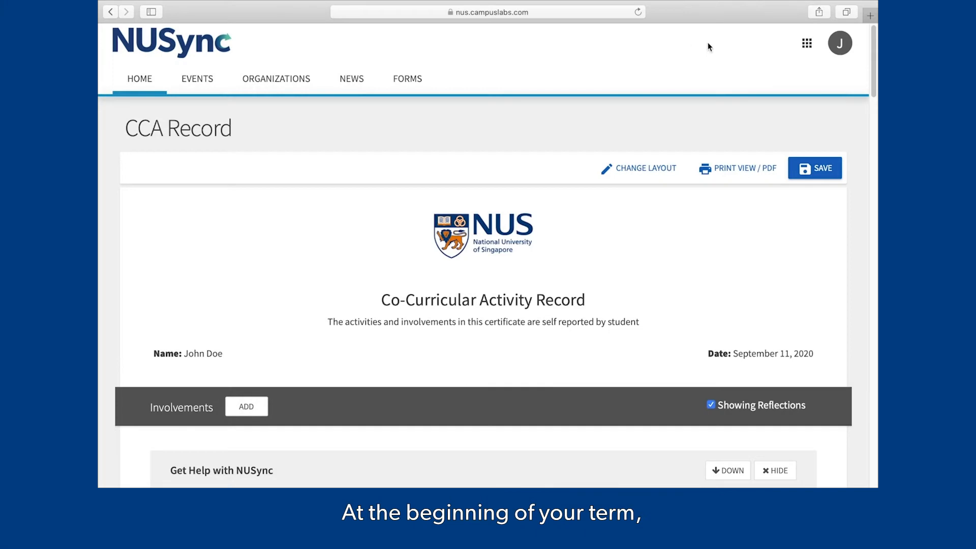
- Switch to the Explore view and open the NUSync Student League organisation page
click(805, 43)
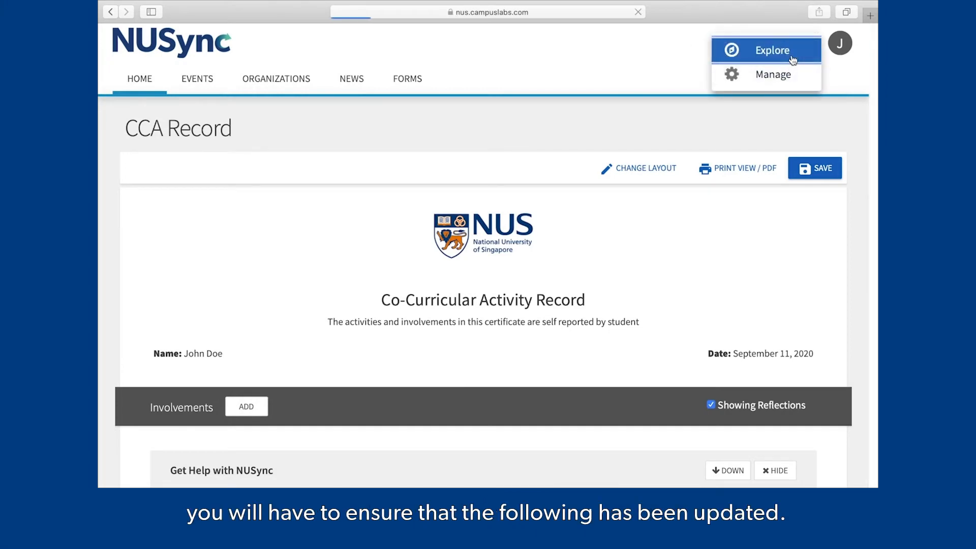
click(774, 50)
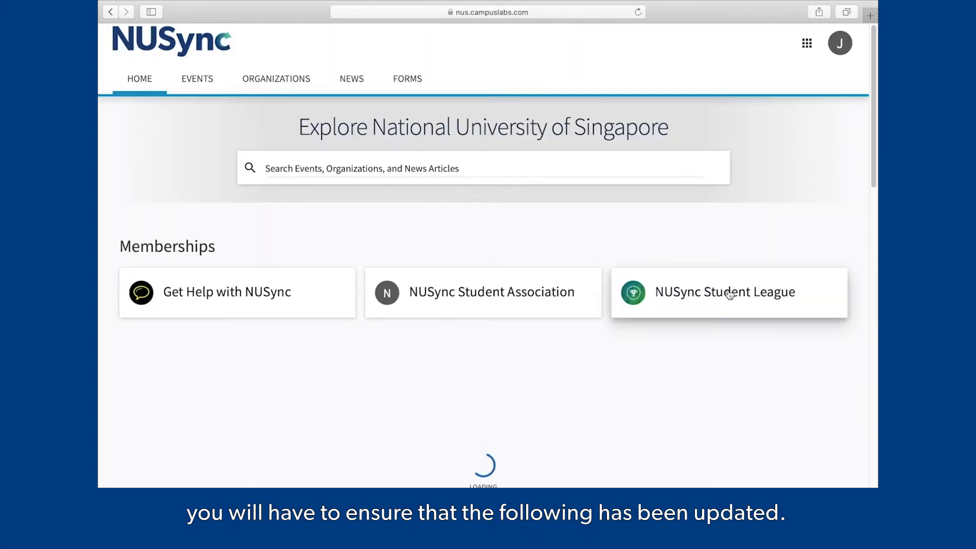
click(725, 292)
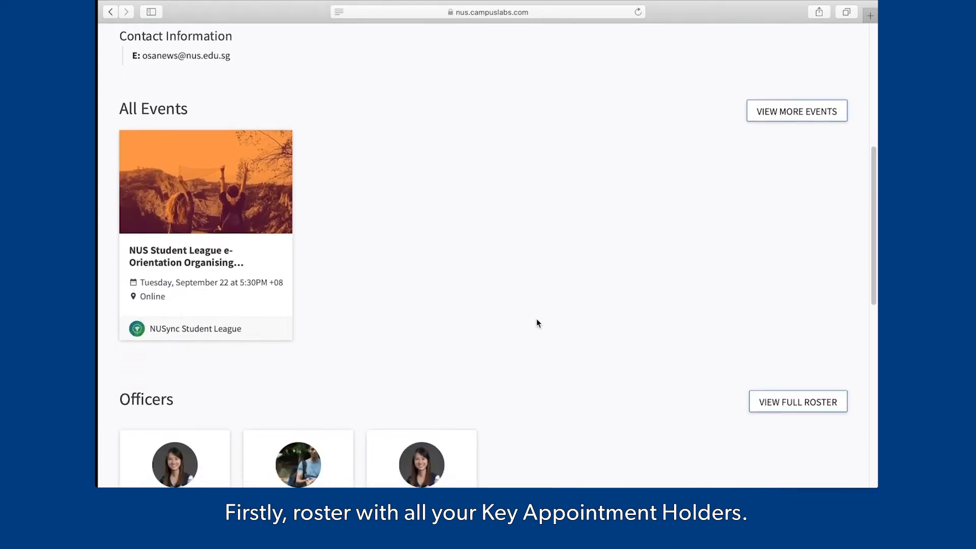
scroll(down, 3)
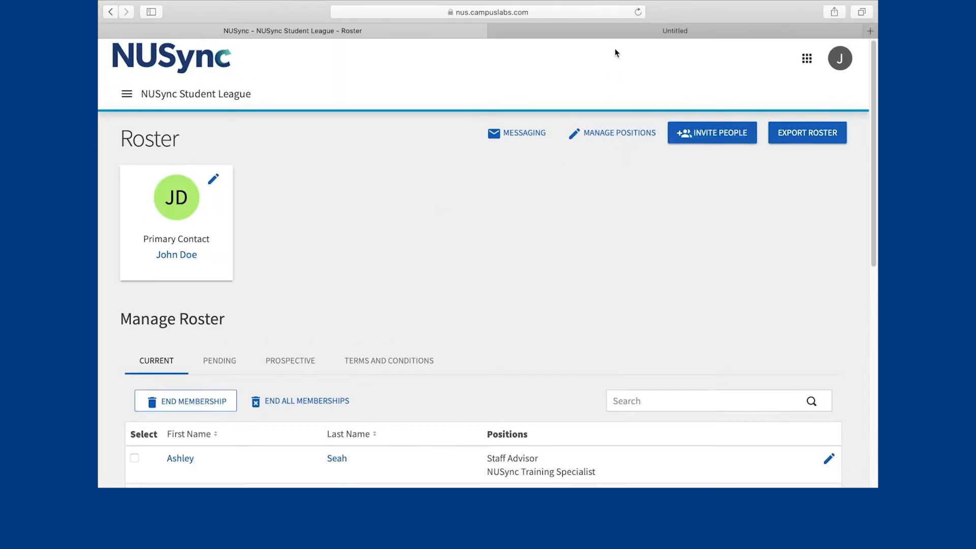
click(618, 133)
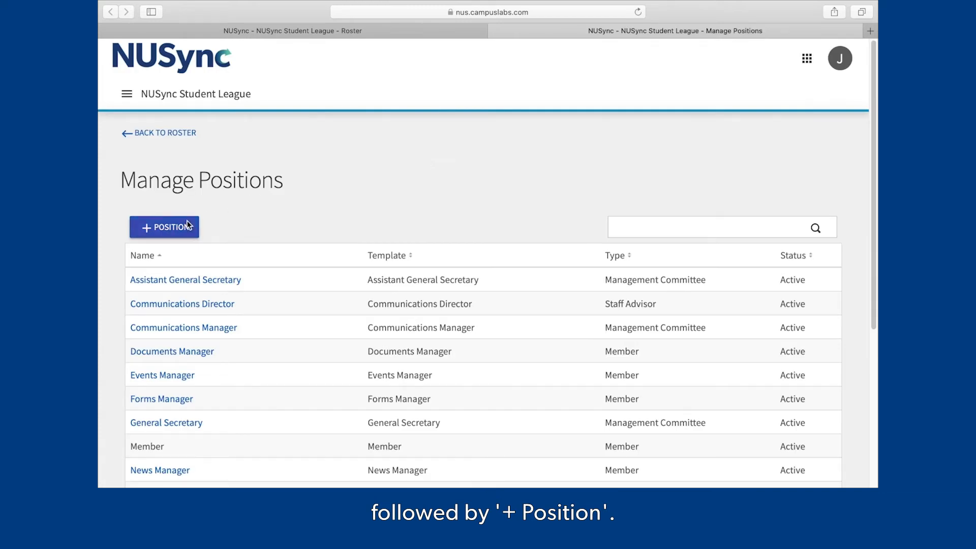
click(164, 227)
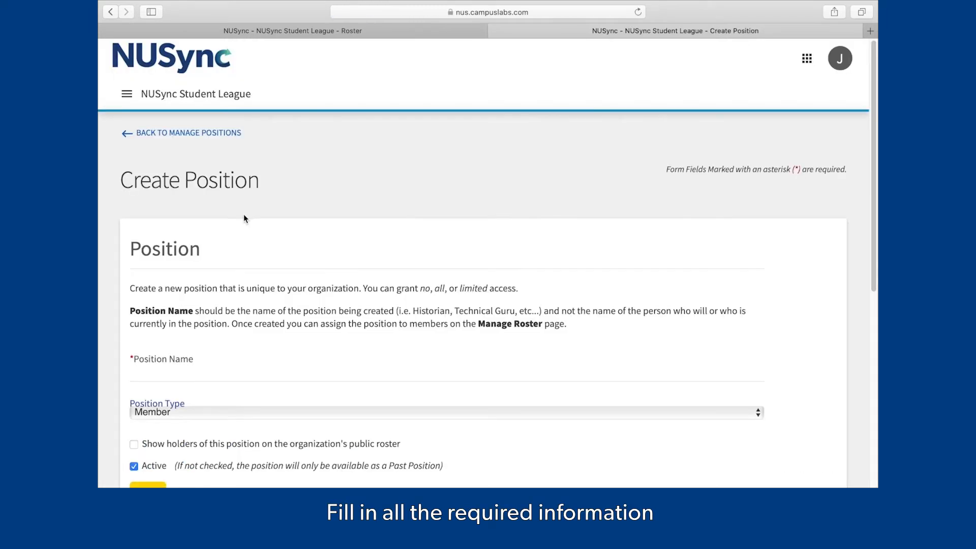
scroll(down, 3)
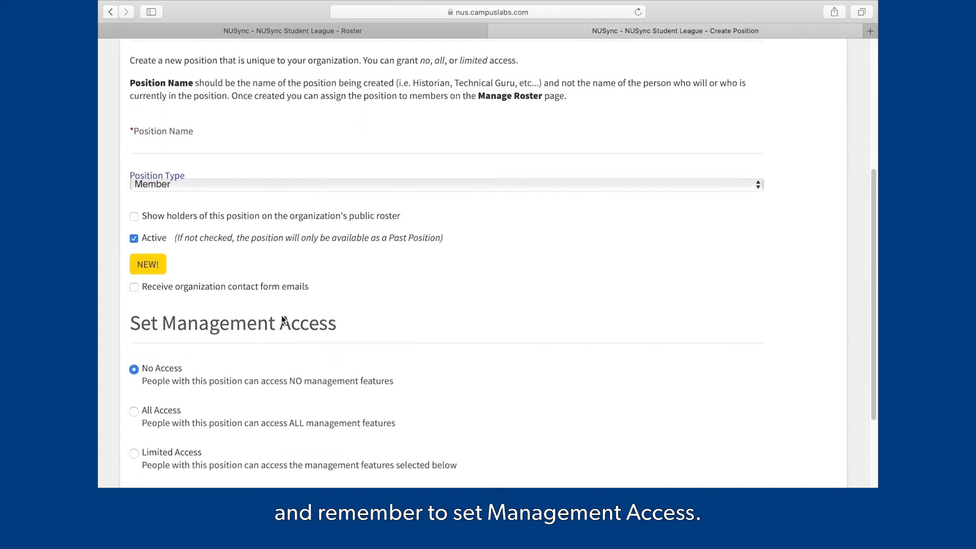
scroll(down, 3)
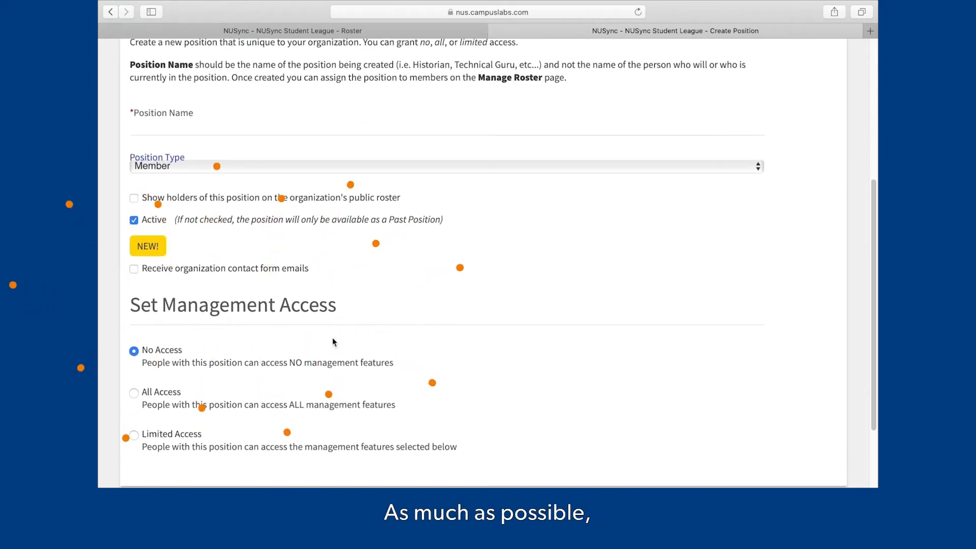
scroll(down, 3)
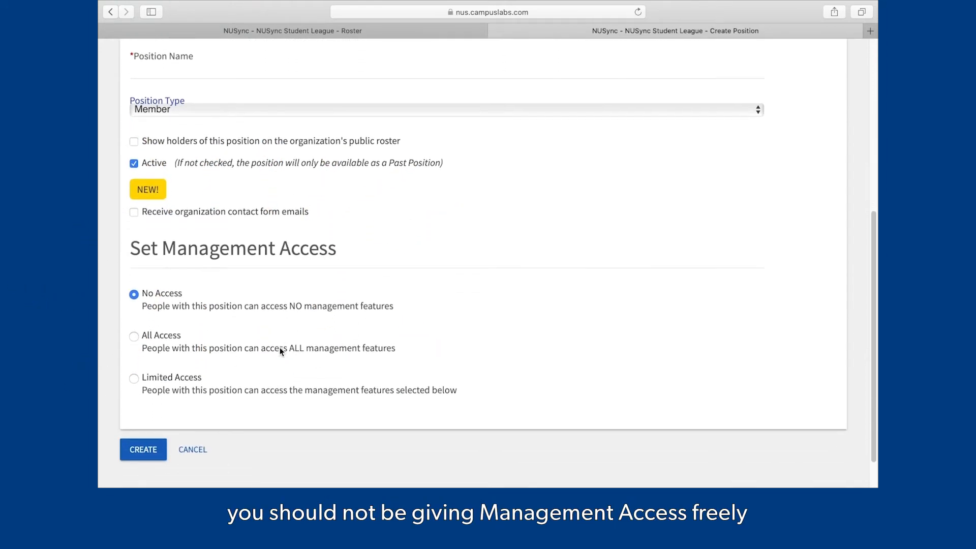
mouse_move(252, 363)
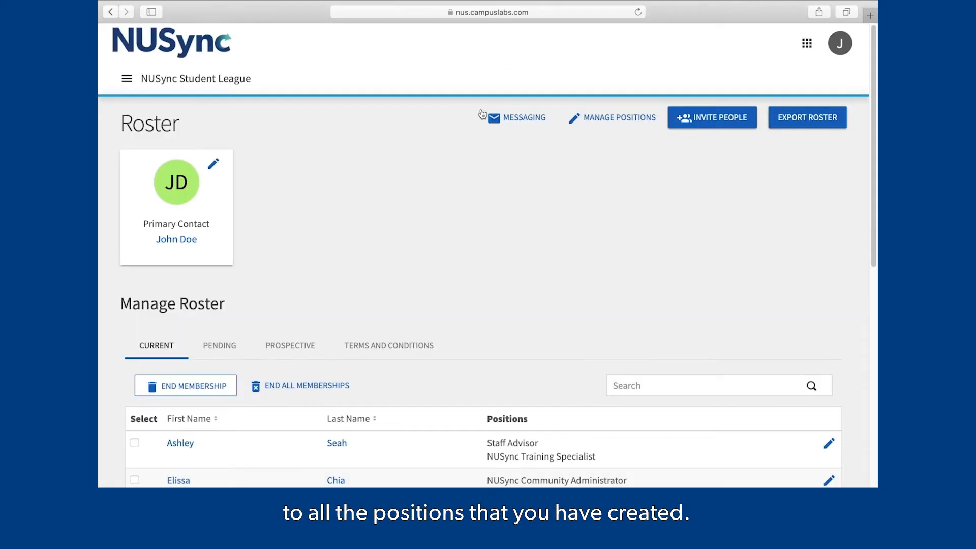
- Select the first member under Manage Roster and end their membership
scroll(down, 3)
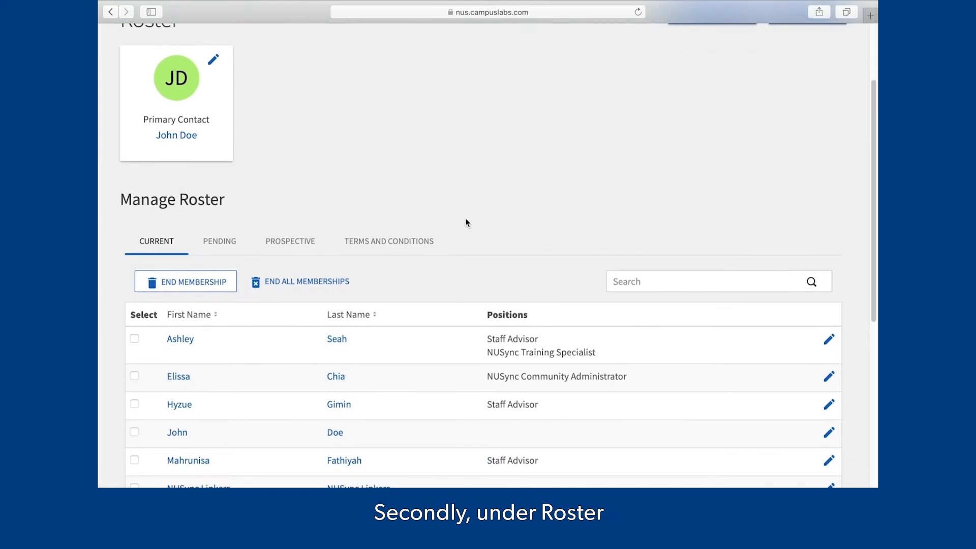
scroll(down, 3)
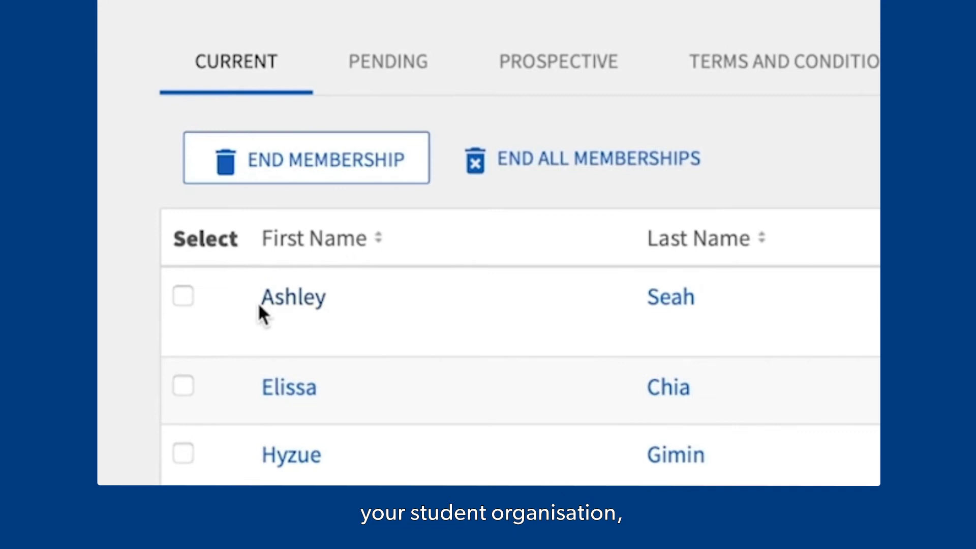
click(183, 295)
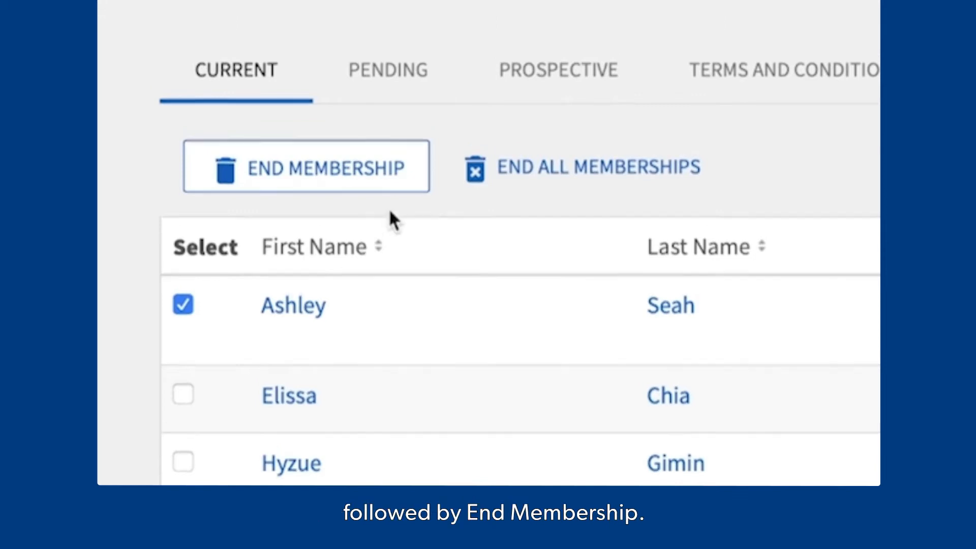
click(306, 166)
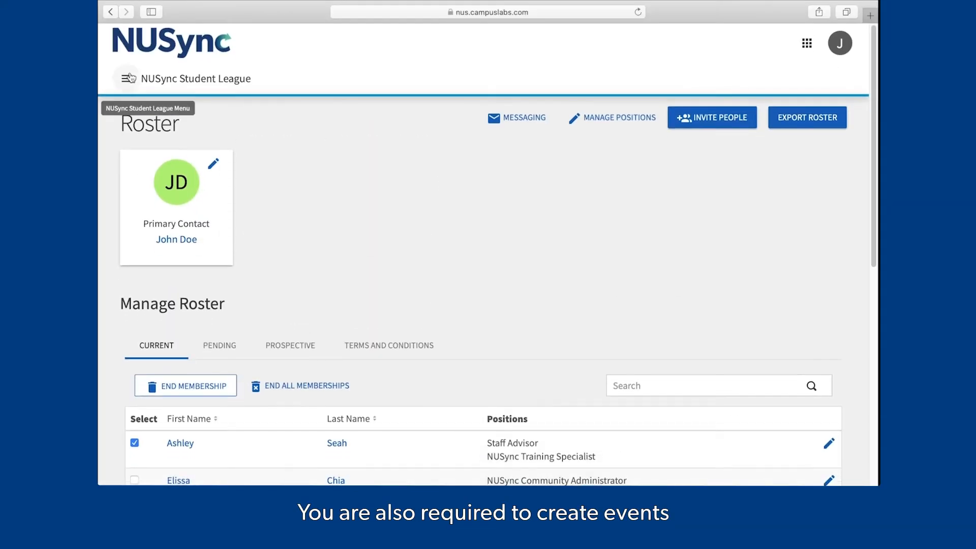
- From the league's Events list, open the e-Orientation Organising Committee 2020 event and view its attendance
click(129, 78)
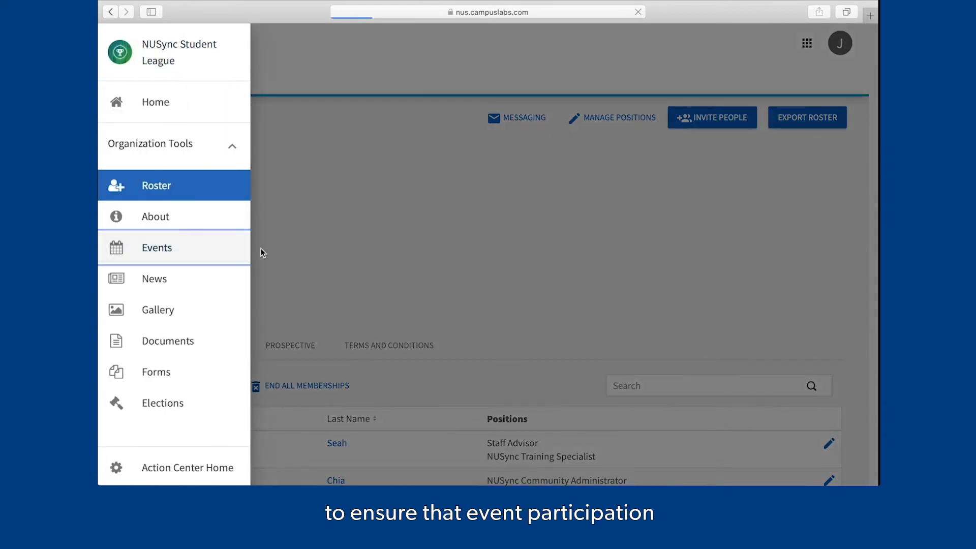
click(156, 247)
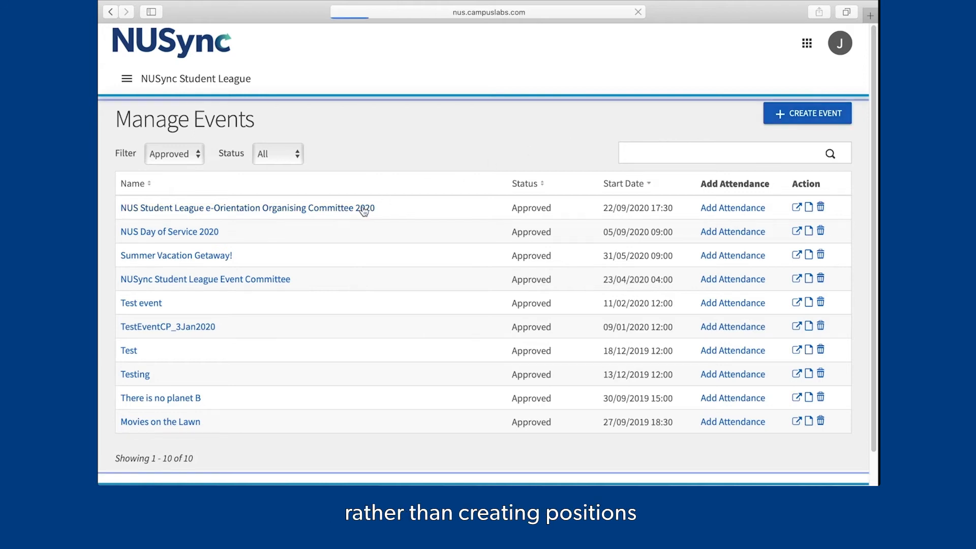
click(247, 208)
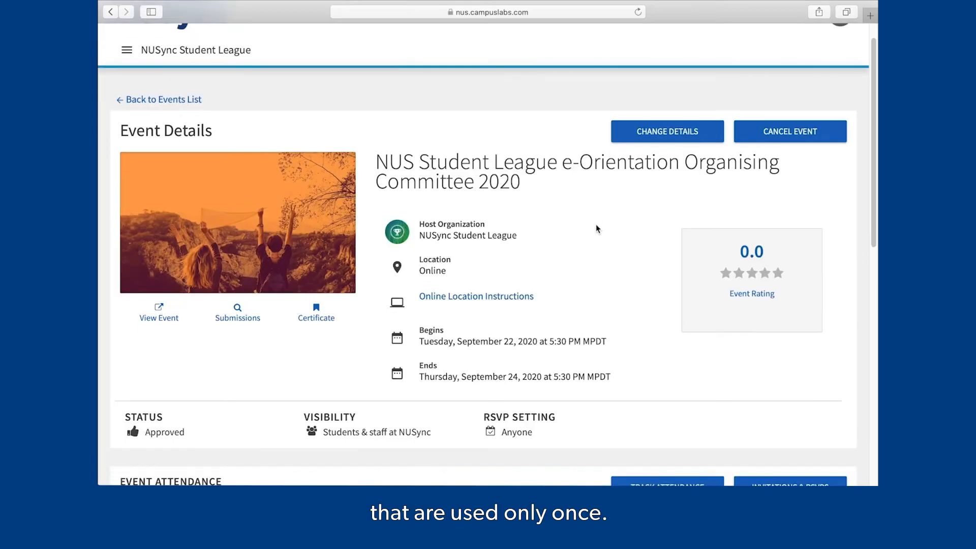
scroll(down, 3)
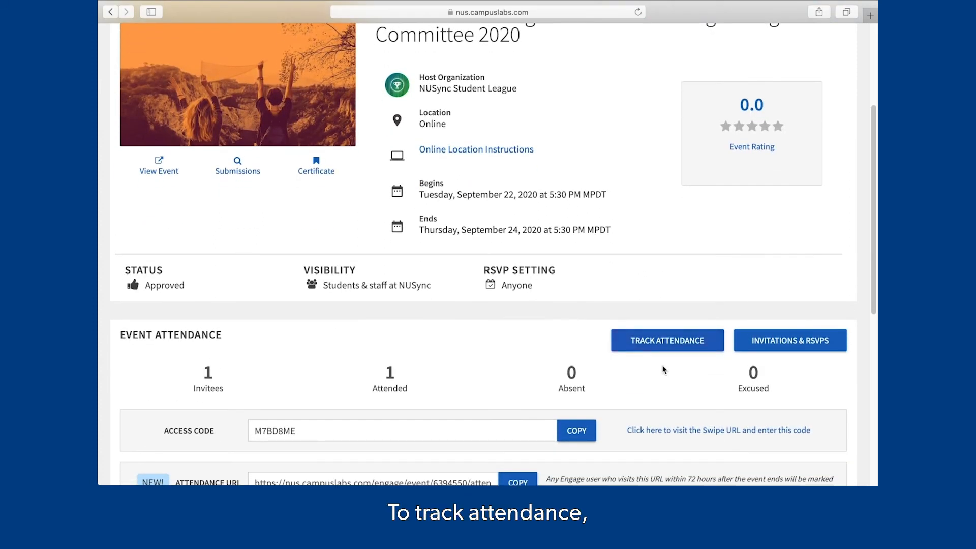
- Start adding attendance in the Manage view and choose the File Upload option
click(666, 340)
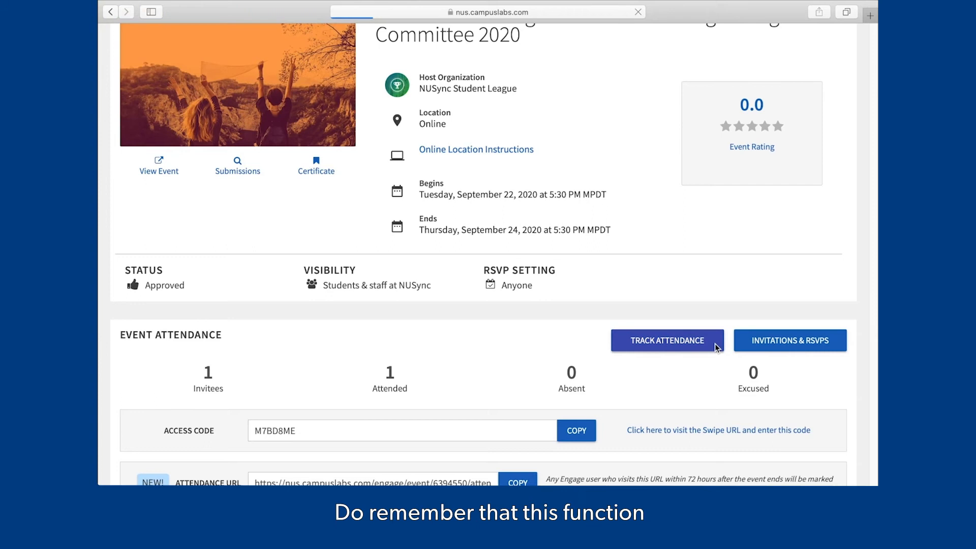
click(666, 341)
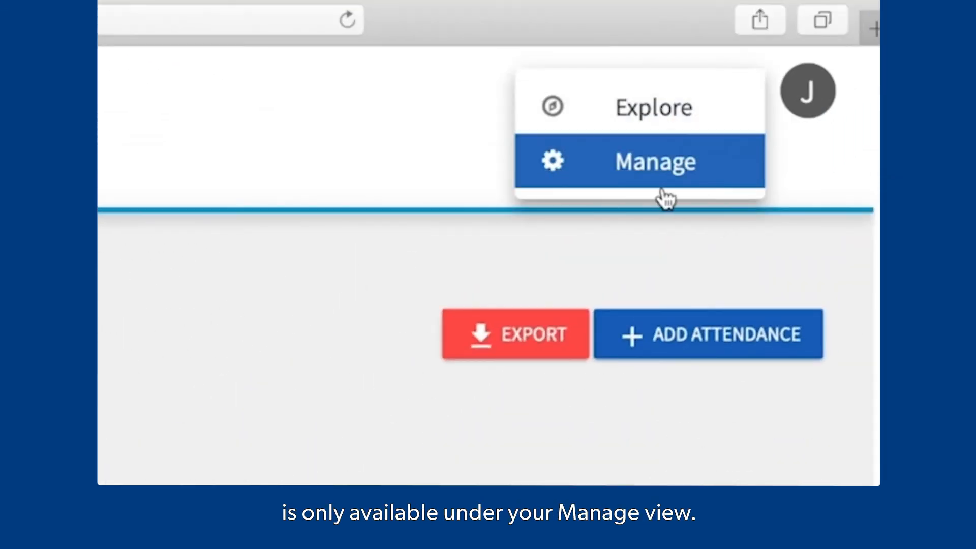
click(641, 161)
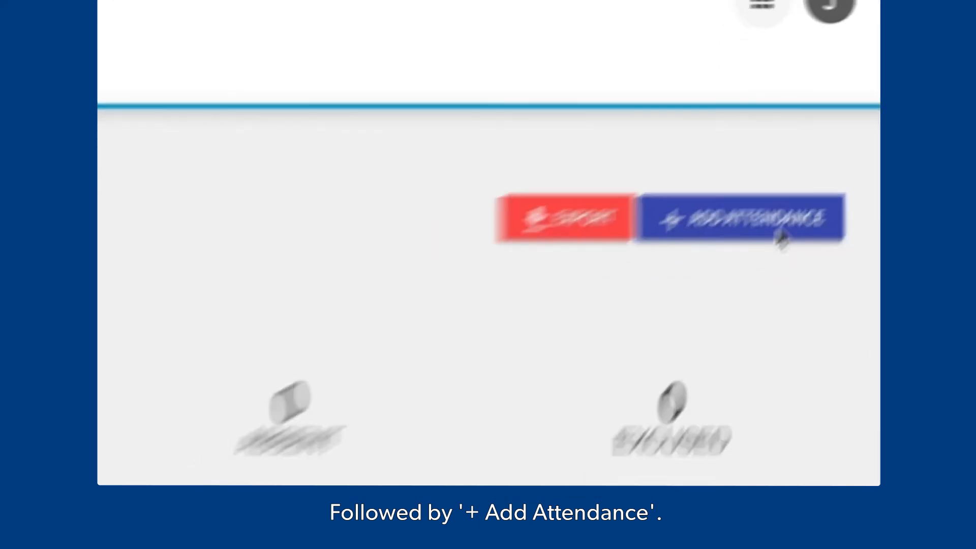
click(741, 218)
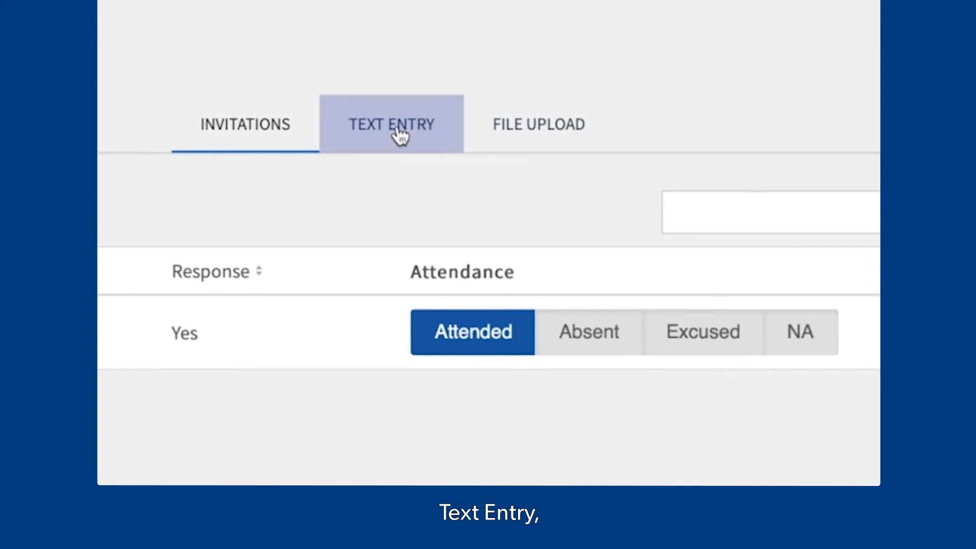
click(391, 124)
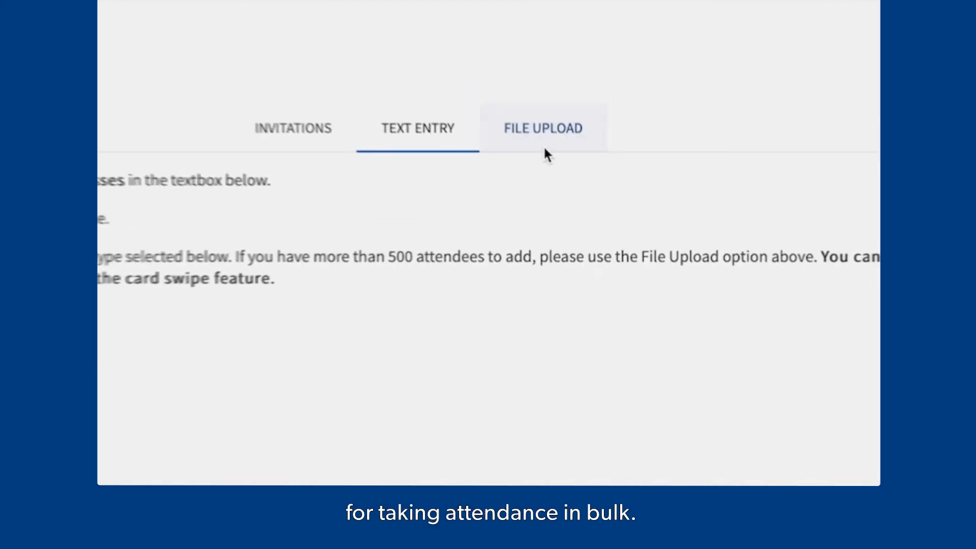
click(542, 128)
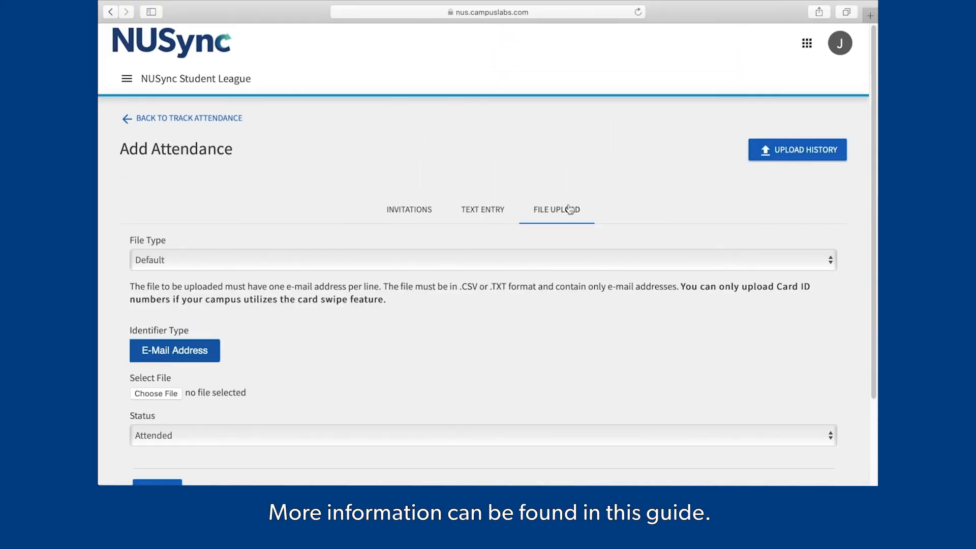